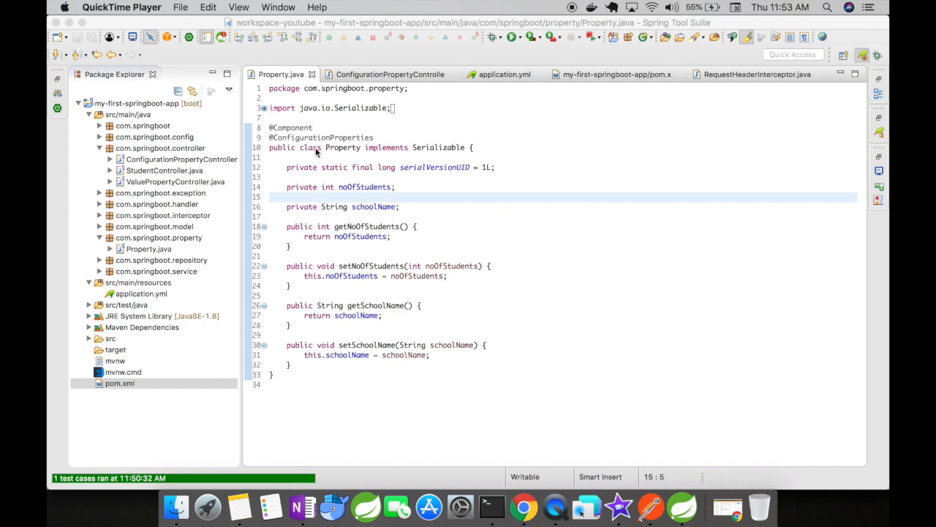
{"action": "mouse_move", "coordinate": [316, 154]}
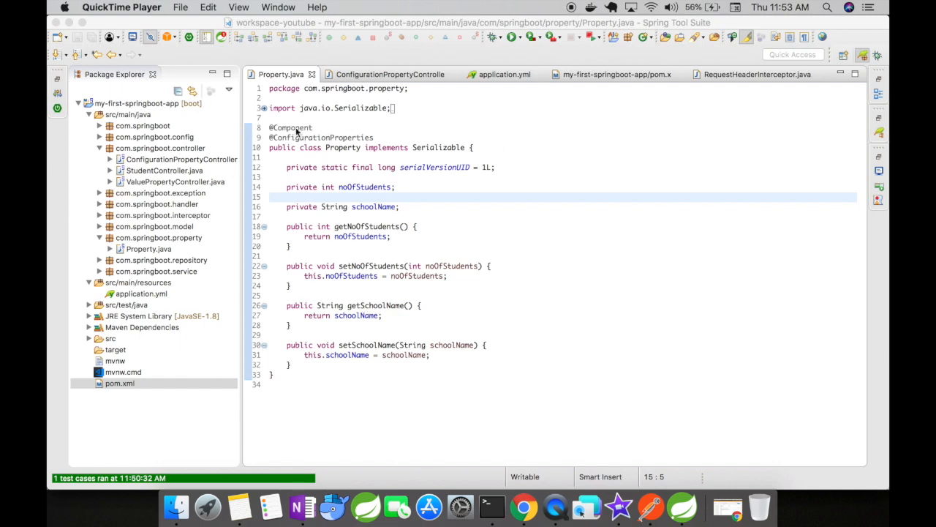
{"action": "mouse_move", "coordinate": [345, 155]}
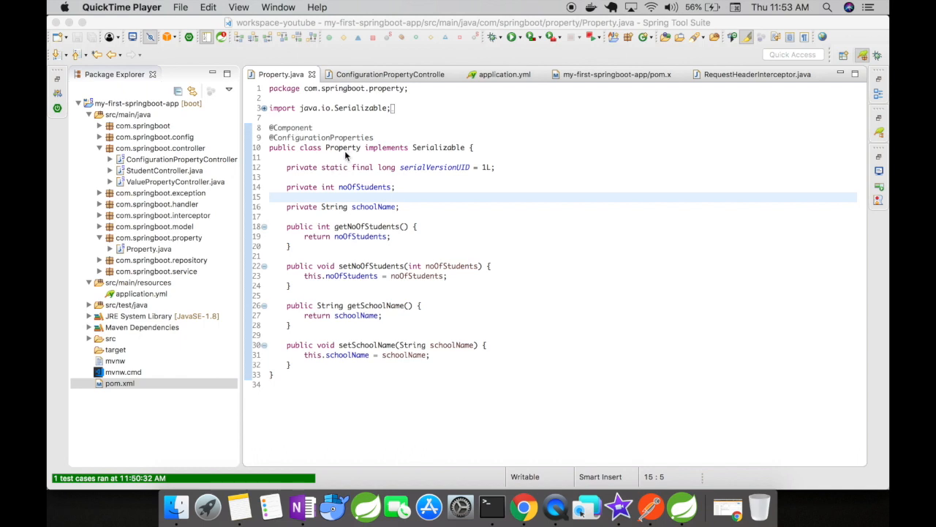
{"action": "mouse_move", "coordinate": [624, 208]}
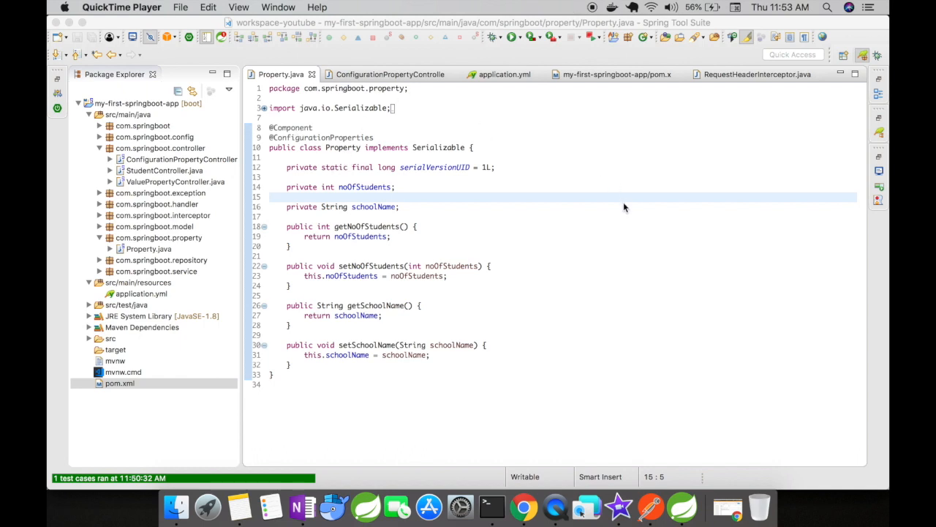
{"action": "mouse_move", "coordinate": [556, 202]}
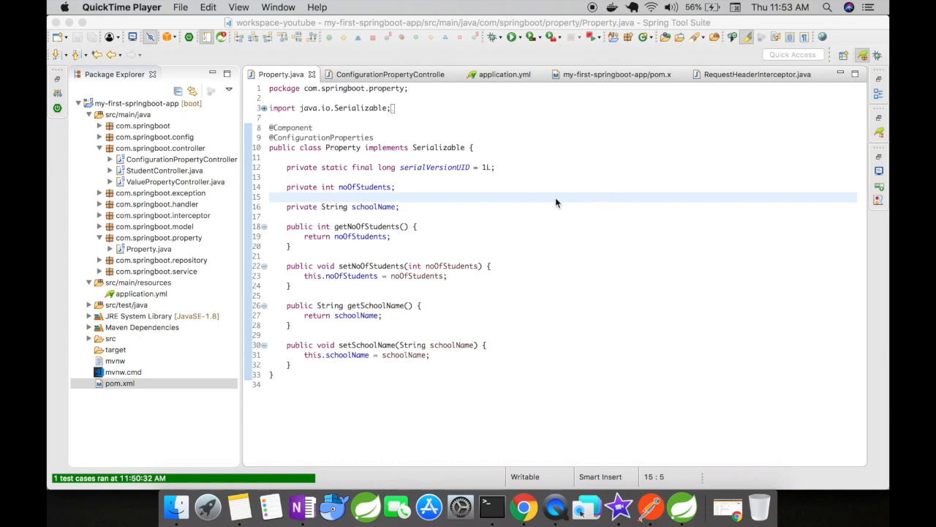
{"action": "mouse_move", "coordinate": [339, 145]}
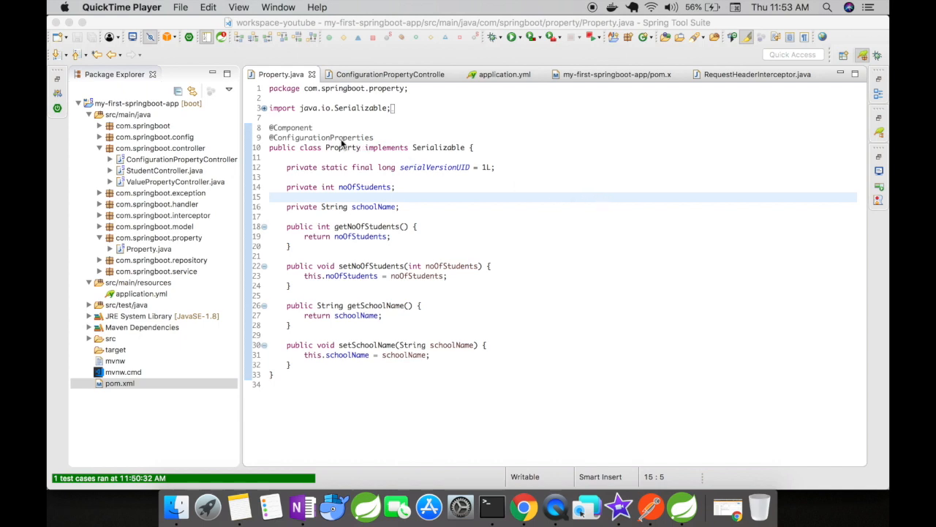
{"action": "mouse_move", "coordinate": [363, 170]}
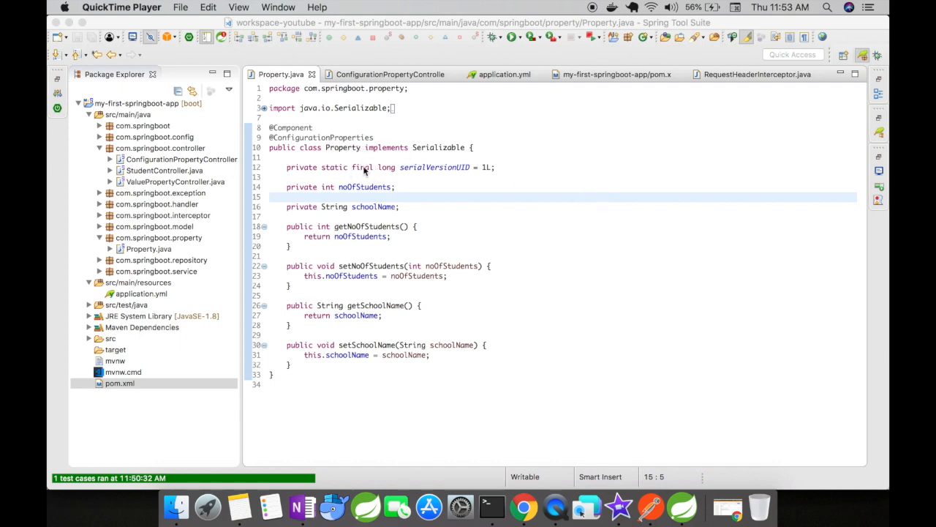
{"action": "mouse_move", "coordinate": [365, 163]}
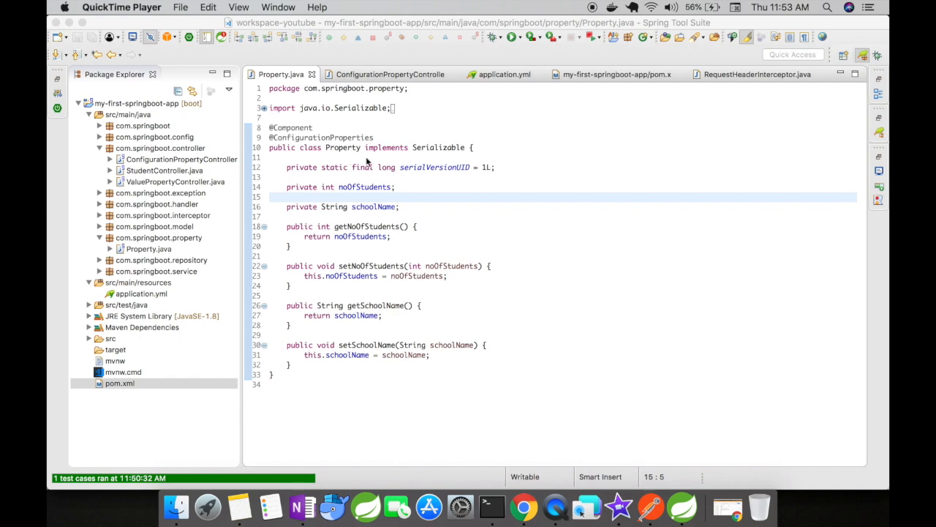
{"action": "mouse_move", "coordinate": [428, 363]}
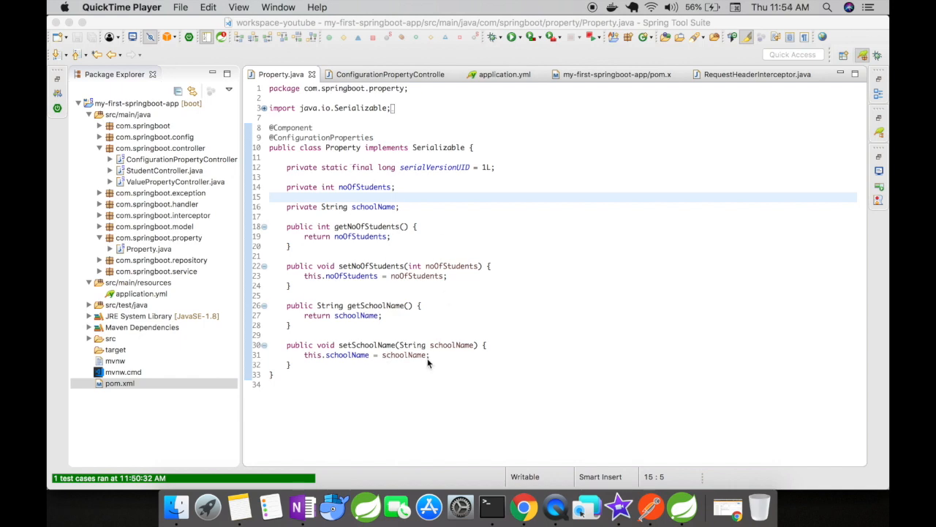
{"action": "mouse_move", "coordinate": [488, 205]}
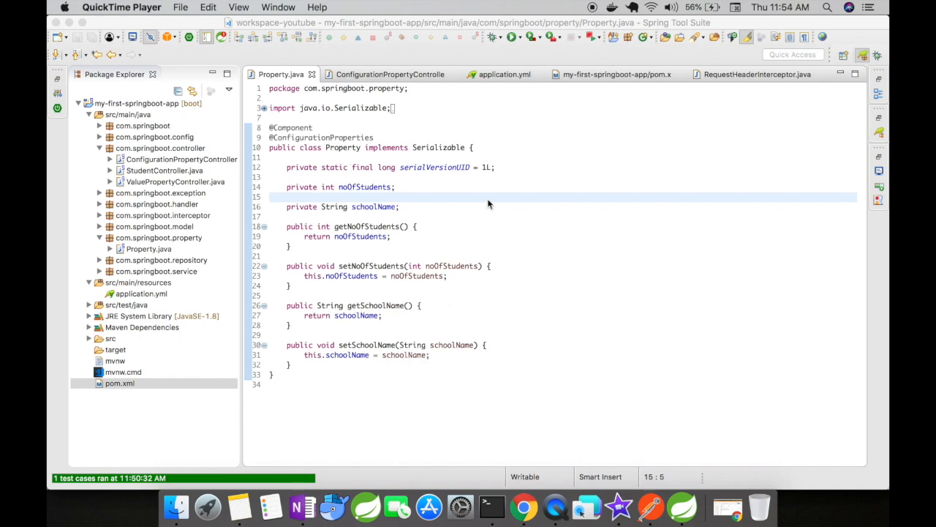
{"action": "mouse_move", "coordinate": [512, 306]}
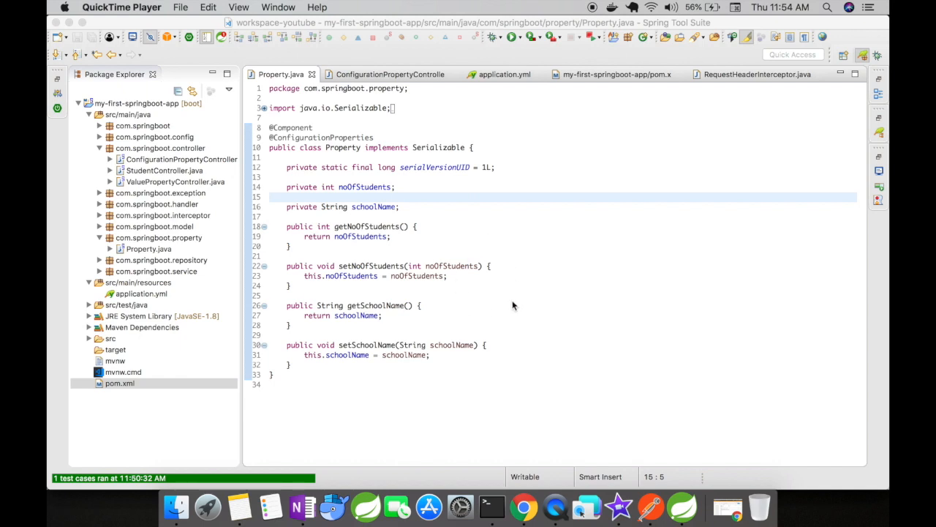
{"action": "mouse_move", "coordinate": [256, 161]}
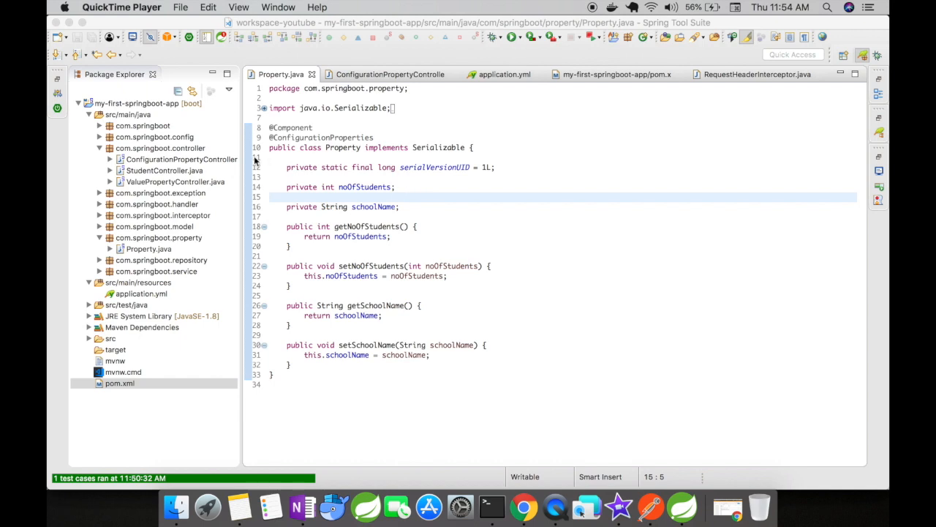
Bring the ConfigurationPropertyController.java editor to the front to view the /confProperty mapping
{"action": "left_click", "coordinate": [182, 159]}
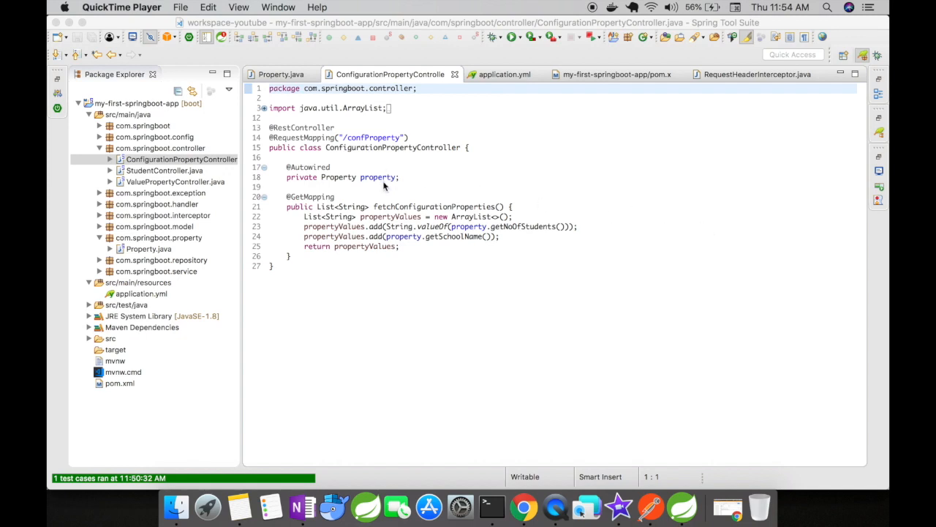
{"action": "mouse_move", "coordinate": [349, 190]}
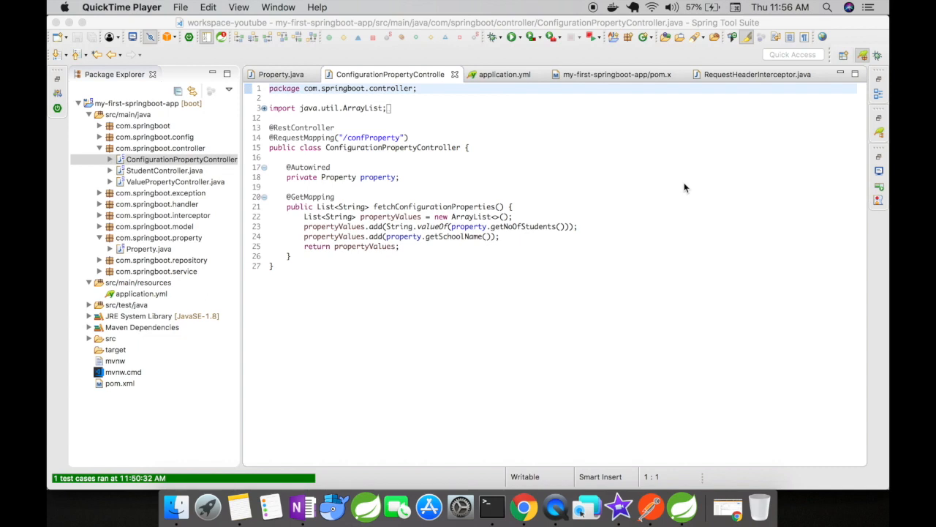
{"action": "mouse_move", "coordinate": [389, 254]}
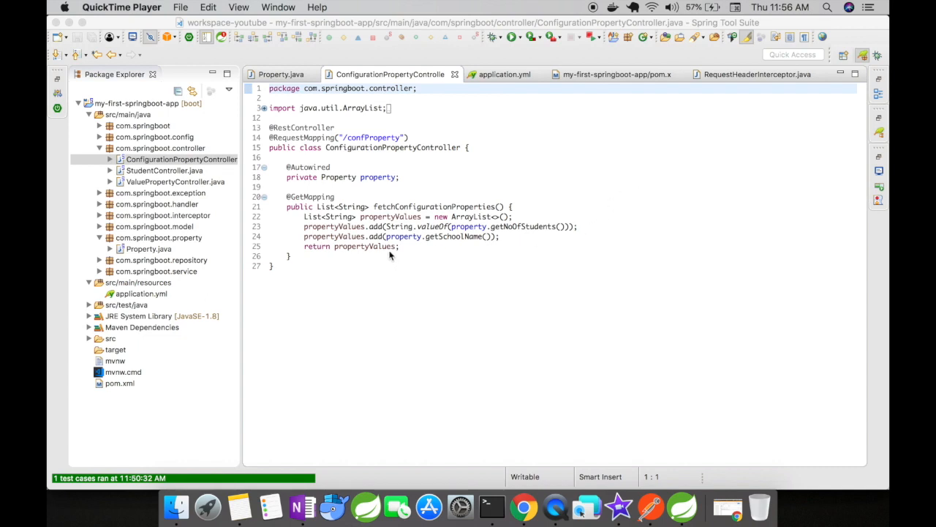
{"action": "mouse_move", "coordinate": [314, 275]}
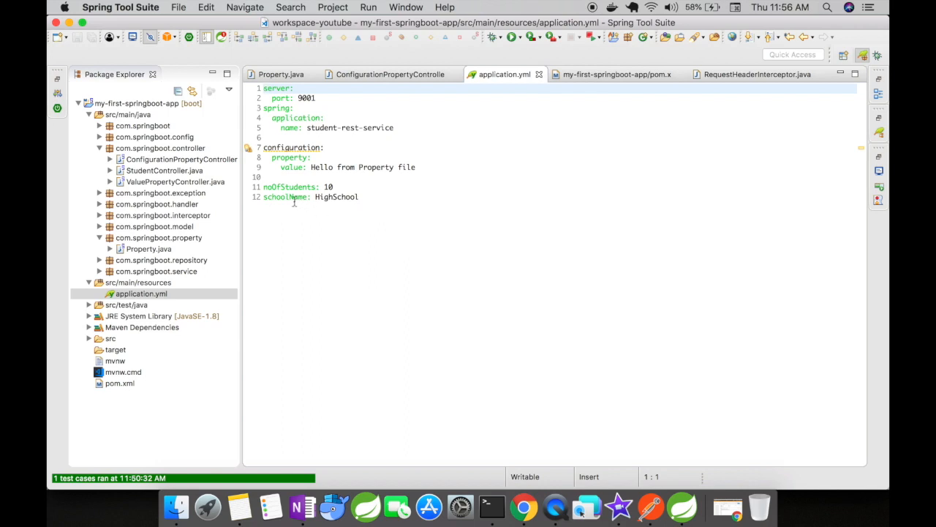
{"action": "mouse_move", "coordinate": [524, 146]}
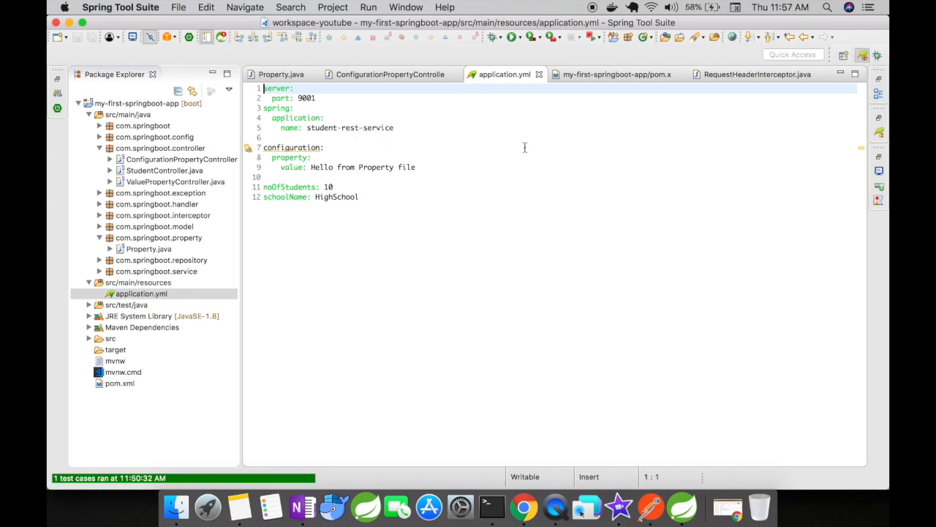
{"action": "mouse_move", "coordinate": [194, 348]}
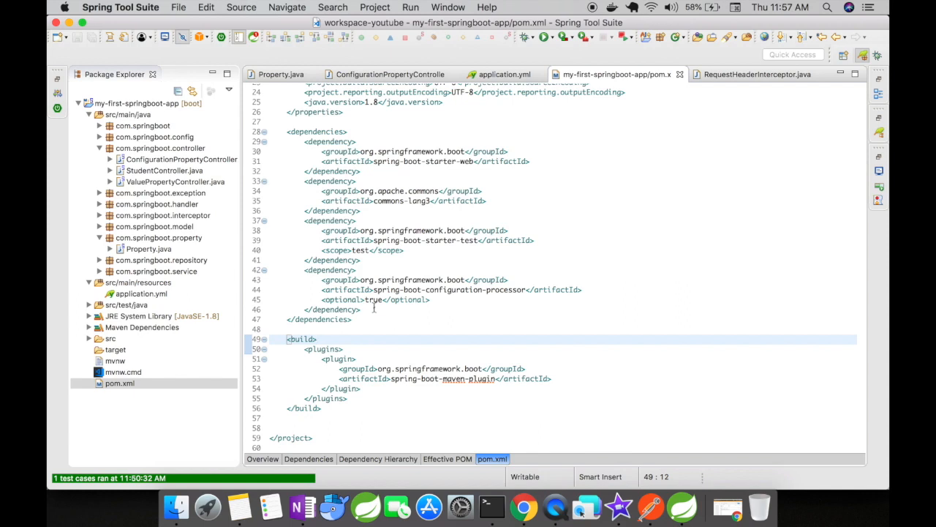
{"action": "mouse_move", "coordinate": [477, 293]}
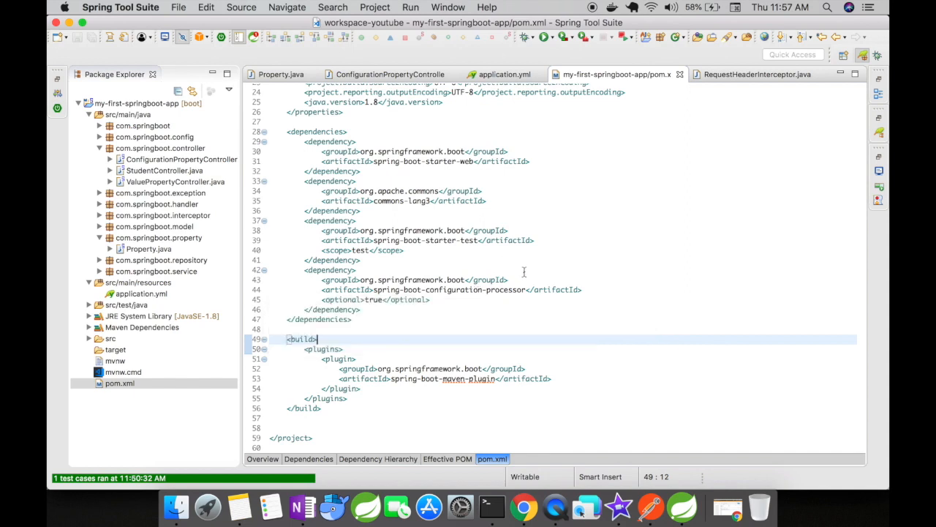
{"action": "mouse_move", "coordinate": [578, 319]}
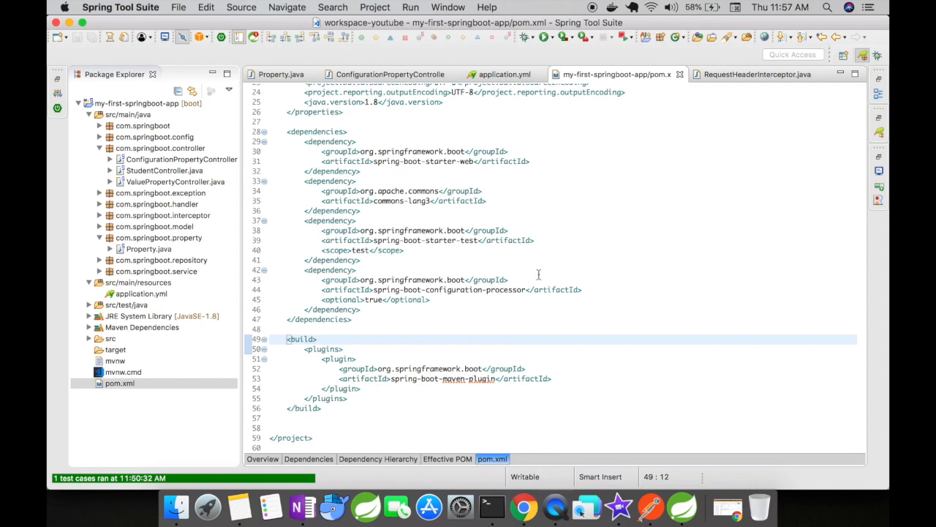
{"action": "mouse_move", "coordinate": [494, 368]}
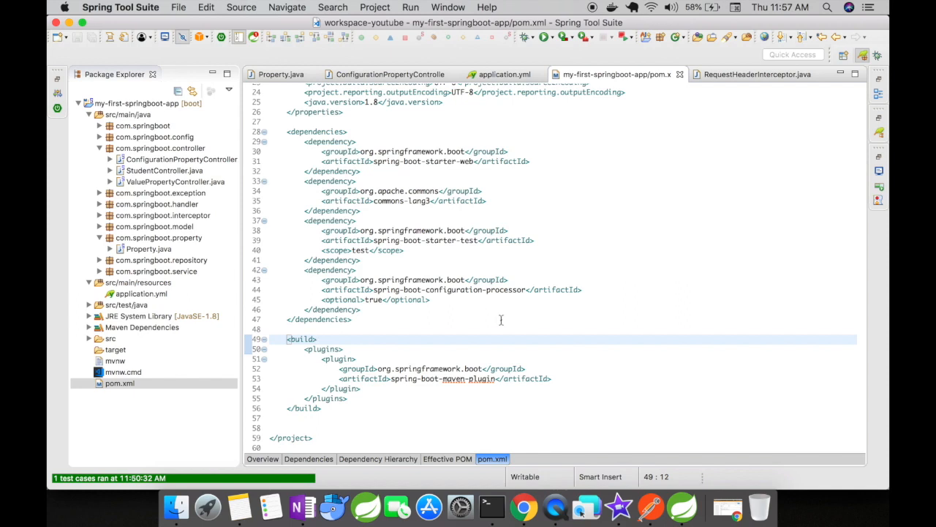
{"action": "mouse_move", "coordinate": [371, 314]}
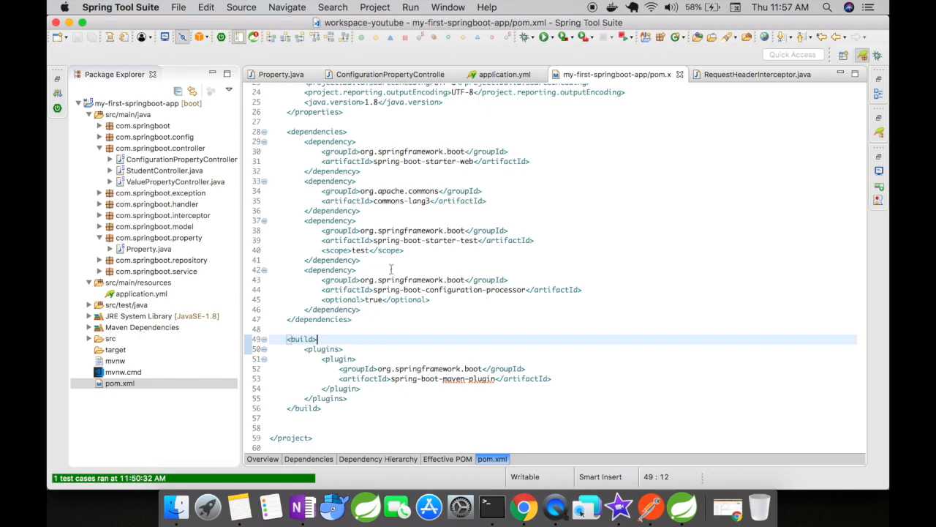
{"action": "mouse_move", "coordinate": [881, 162]}
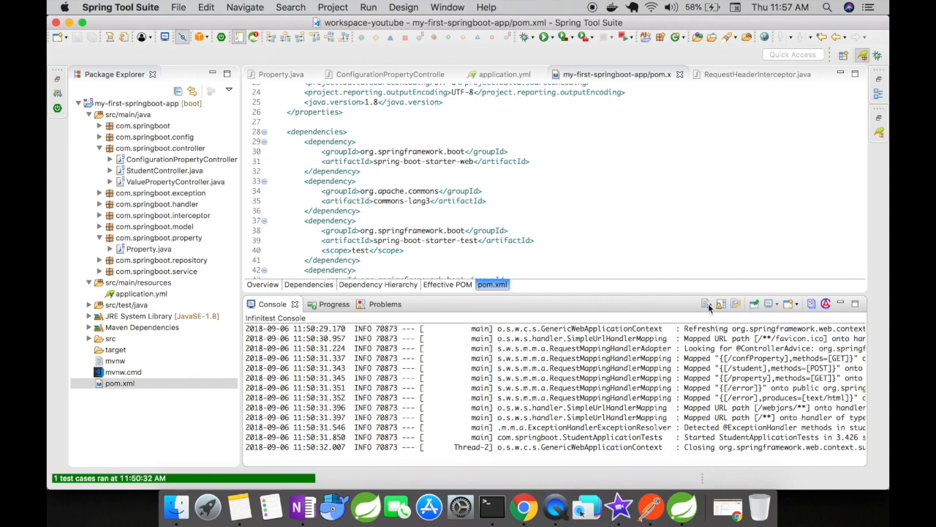
Clear the console and relaunch the project via Run As > Spring Boot App
{"action": "left_click", "coordinate": [706, 303]}
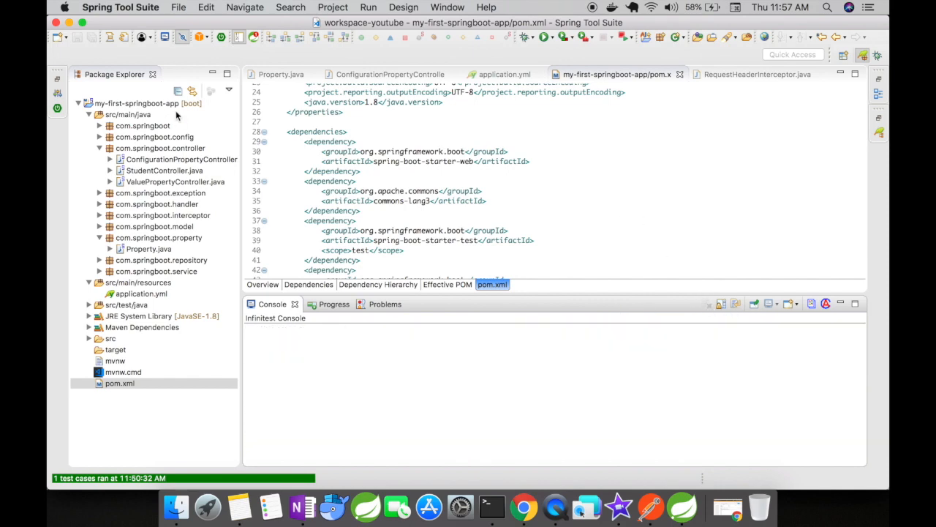
{"action": "right_click", "coordinate": [135, 103]}
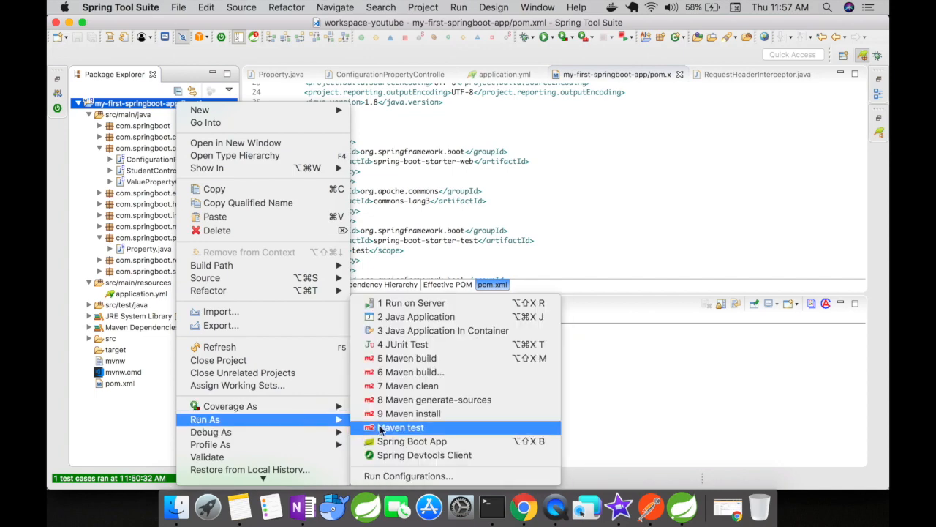
{"action": "left_click", "coordinate": [413, 440]}
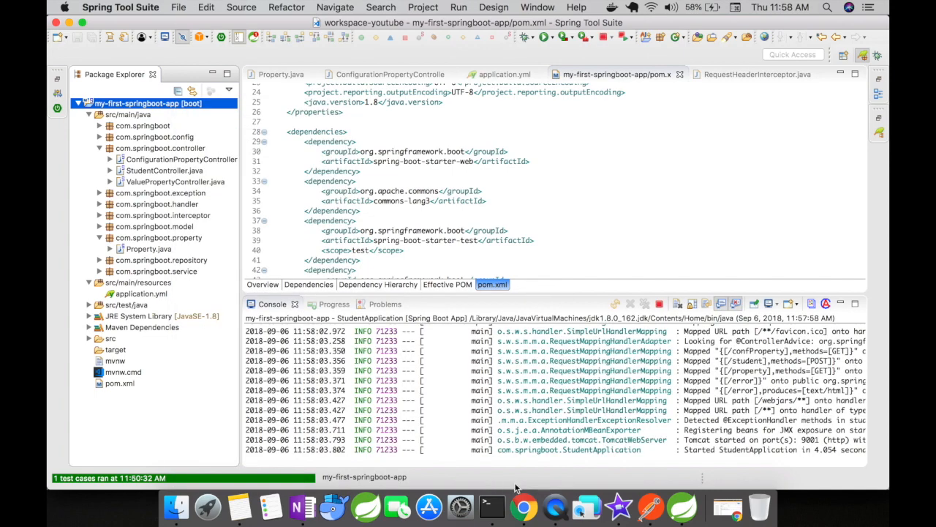
{"action": "mouse_move", "coordinate": [523, 504]}
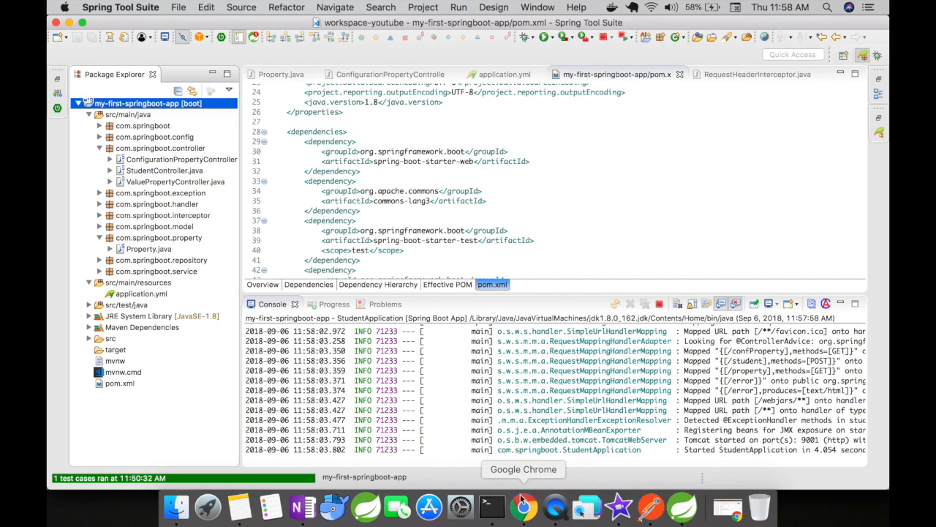
Switch to Chrome and request localhost:9001/confProperty, returning JSON with 10 and HighSchool
{"action": "left_click", "coordinate": [522, 506]}
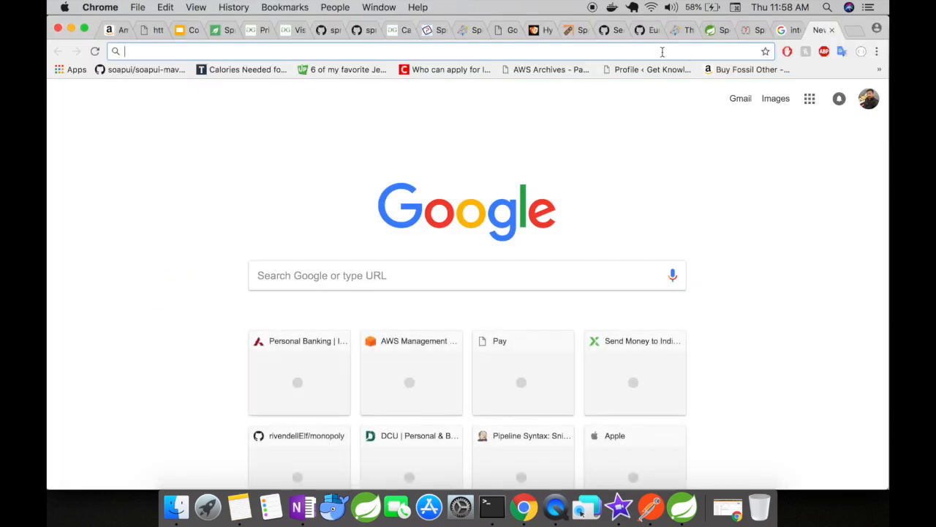
{"action": "type", "text": "localhost:808"}
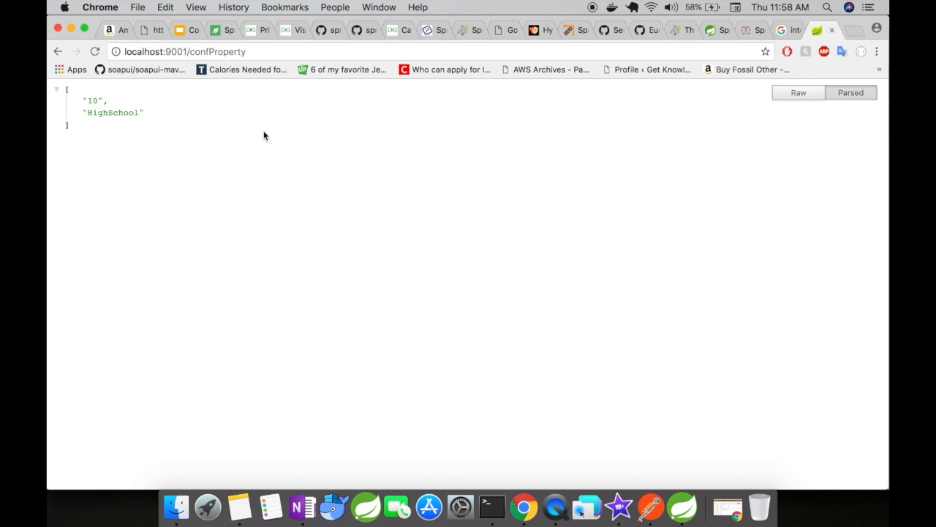
{"action": "mouse_move", "coordinate": [307, 207]}
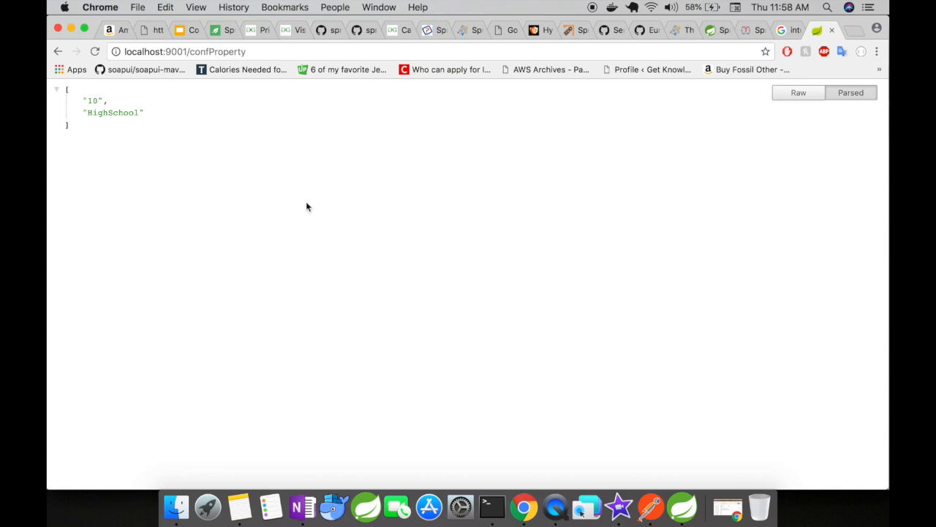
{"action": "mouse_move", "coordinate": [97, 122]}
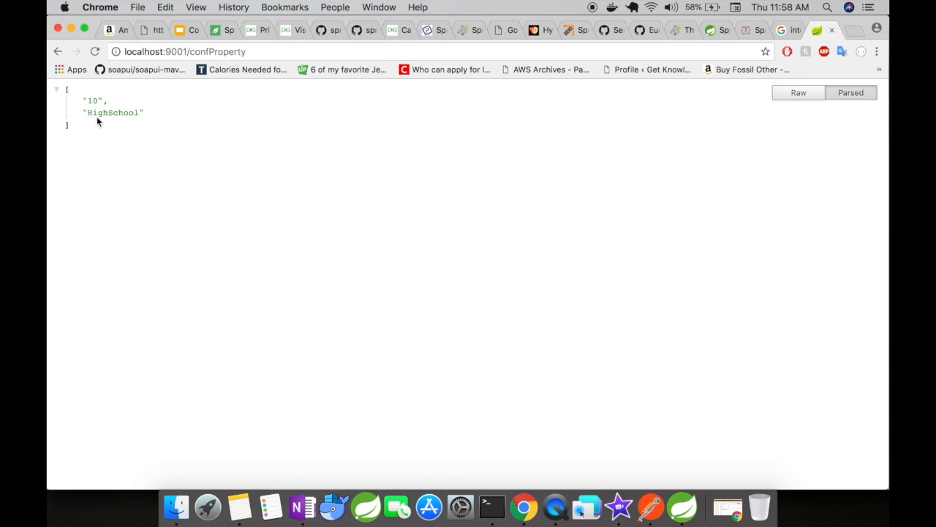
Return to the IDE and select the project's application.yml file
{"action": "left_click", "coordinate": [366, 506]}
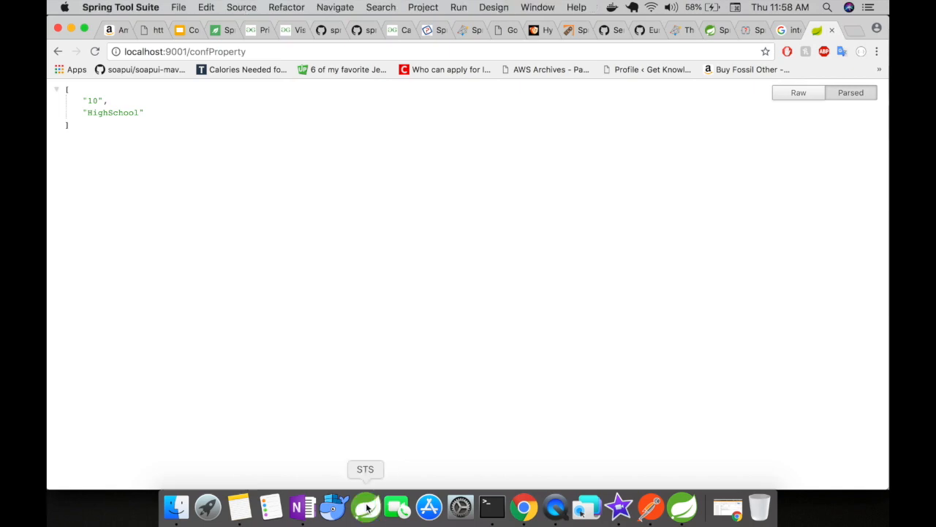
{"action": "left_click", "coordinate": [365, 506]}
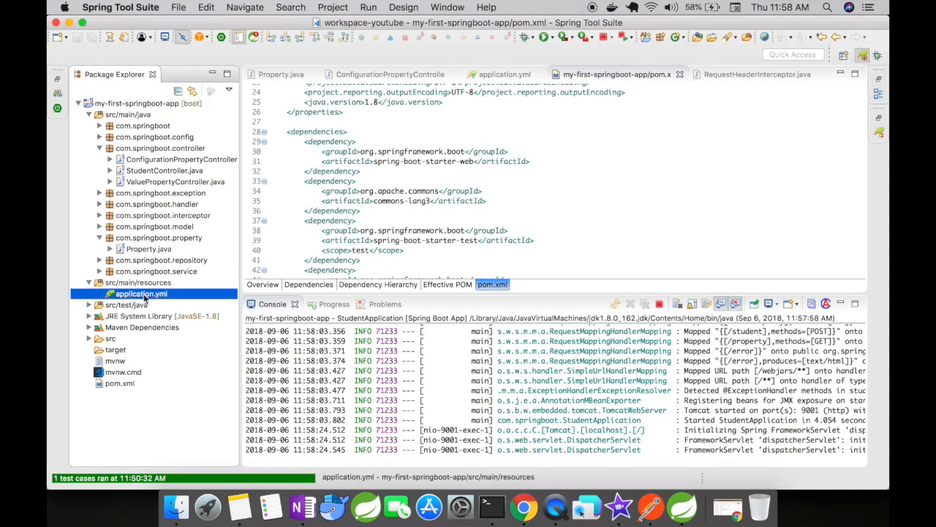